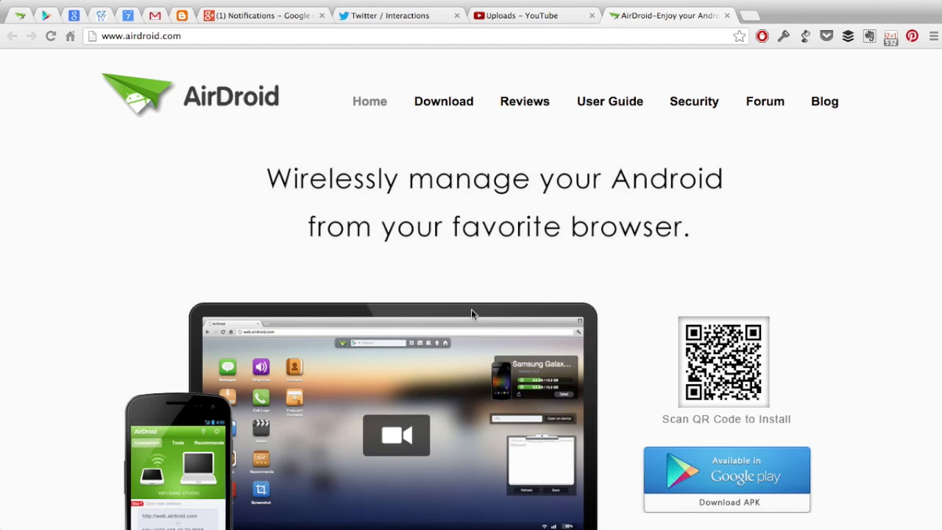
mouse_move(854, 319)
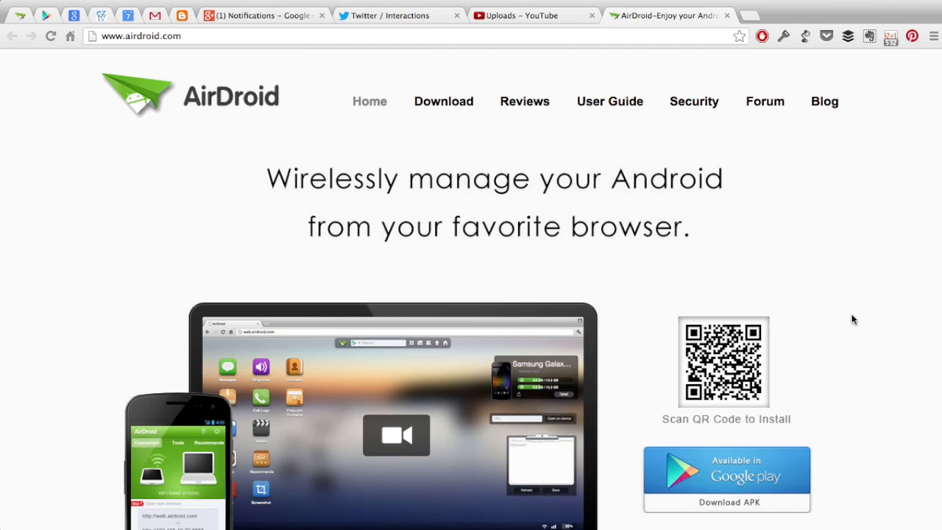
Scroll through the AirDroid dashboard and launch the Files tool.
scroll("down", 3)
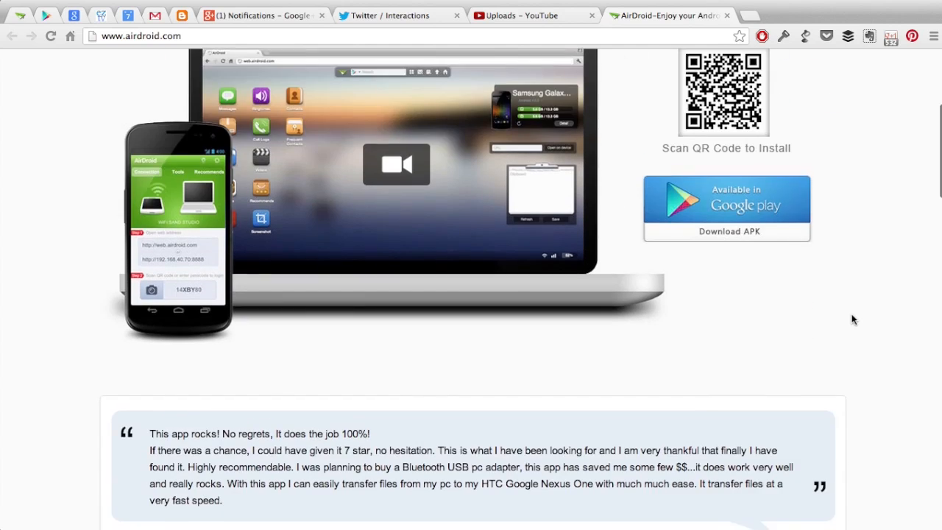
scroll("down", 3)
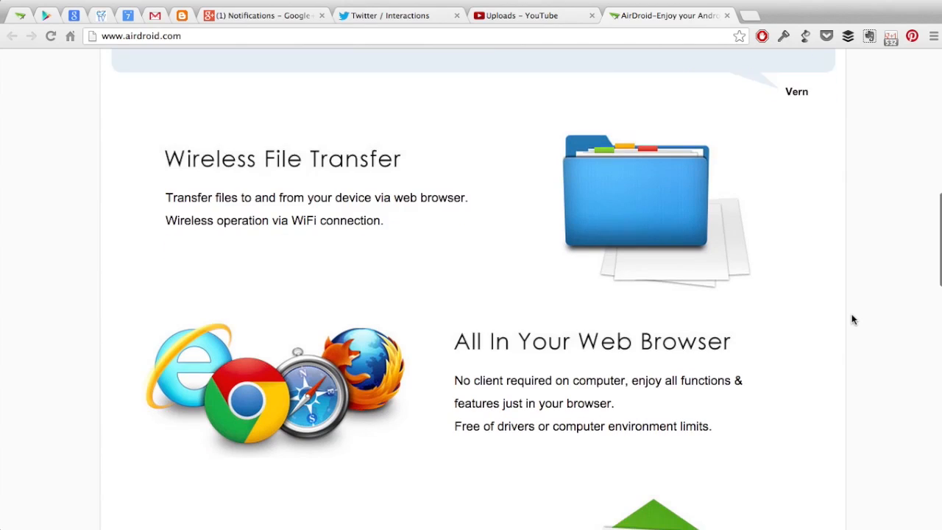
scroll("down", 3)
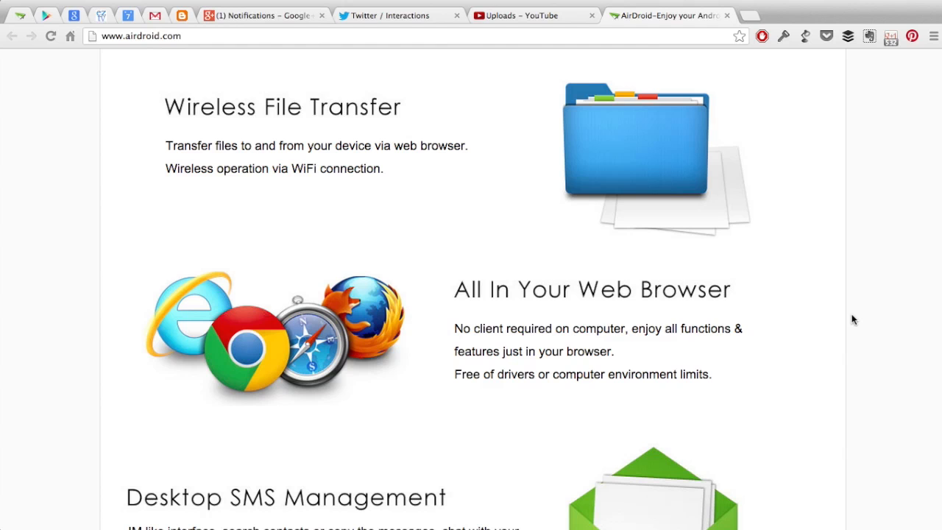
scroll("down", 3)
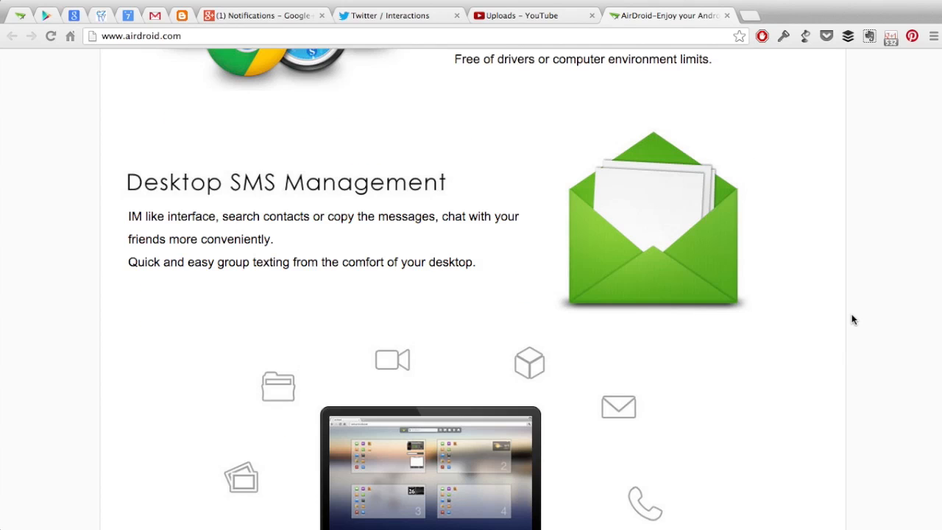
scroll("down", 3)
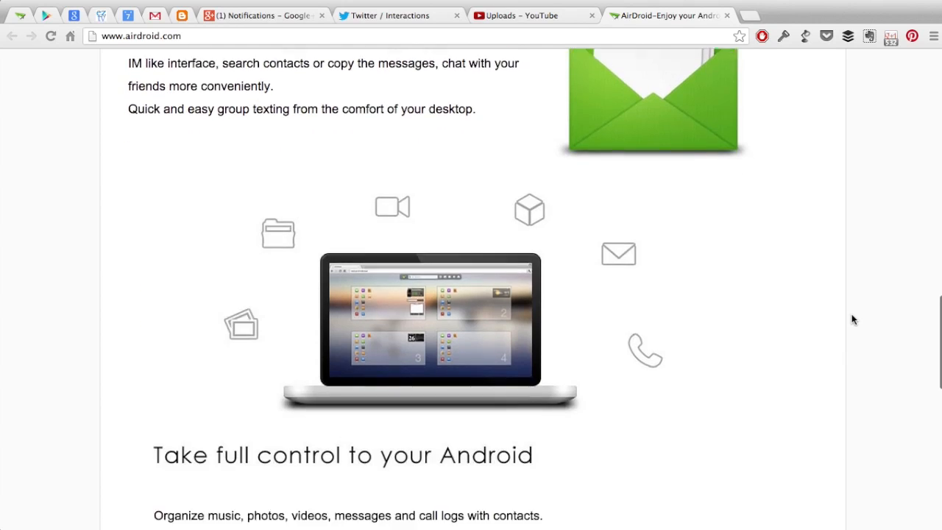
scroll("down", 3)
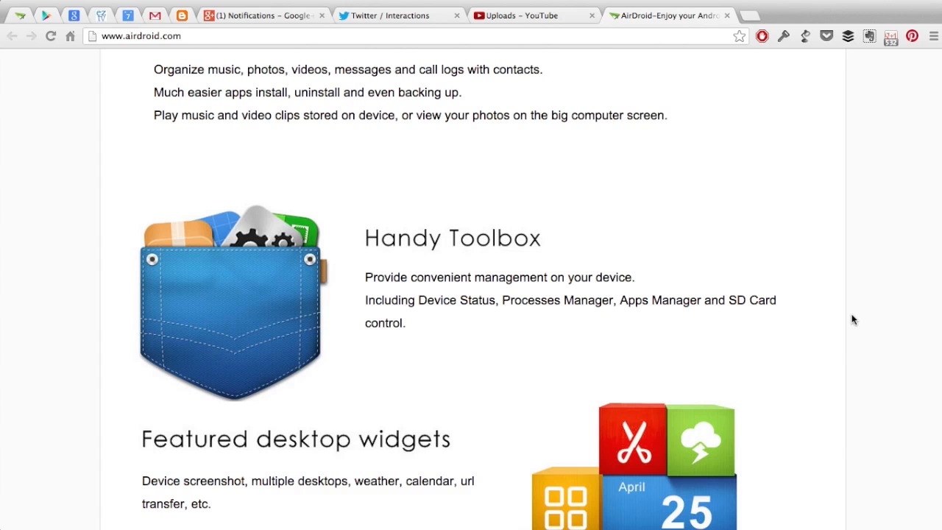
scroll("down", 3)
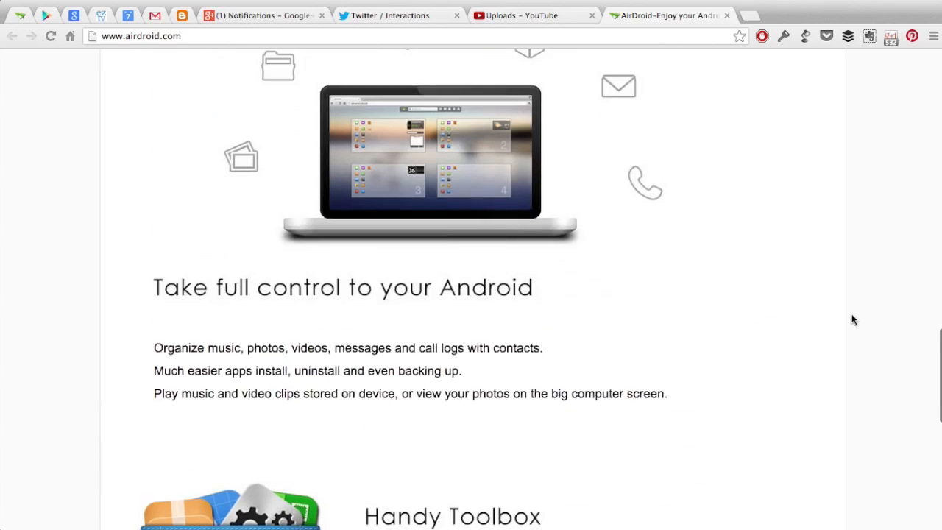
scroll("down", 3)
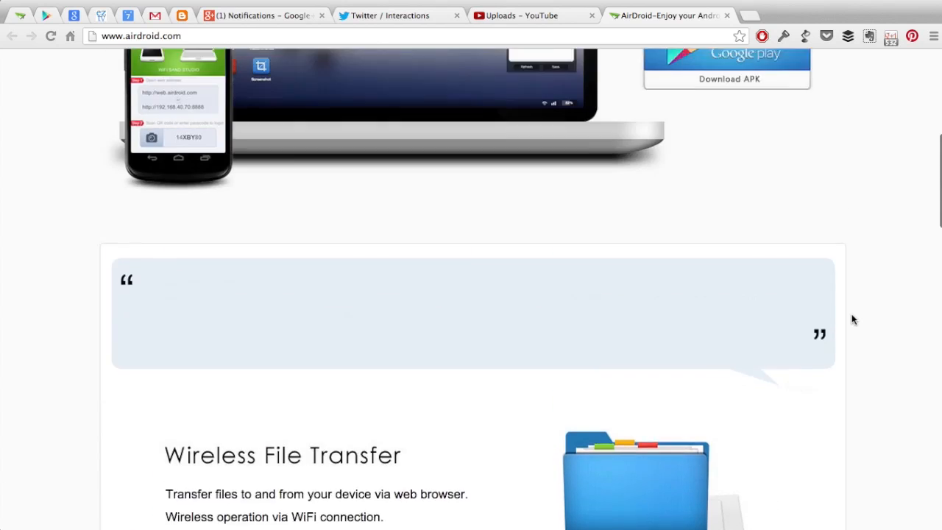
scroll("up", 3)
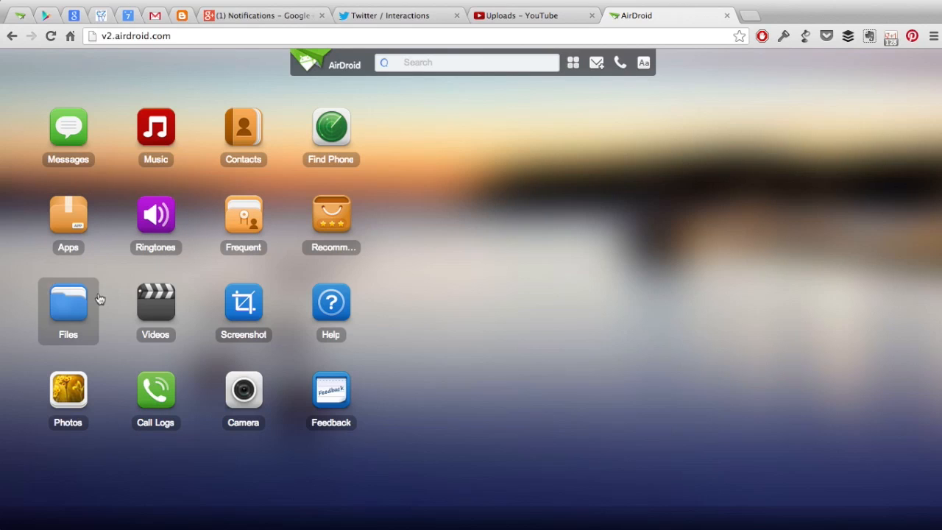
left_click(68, 301)
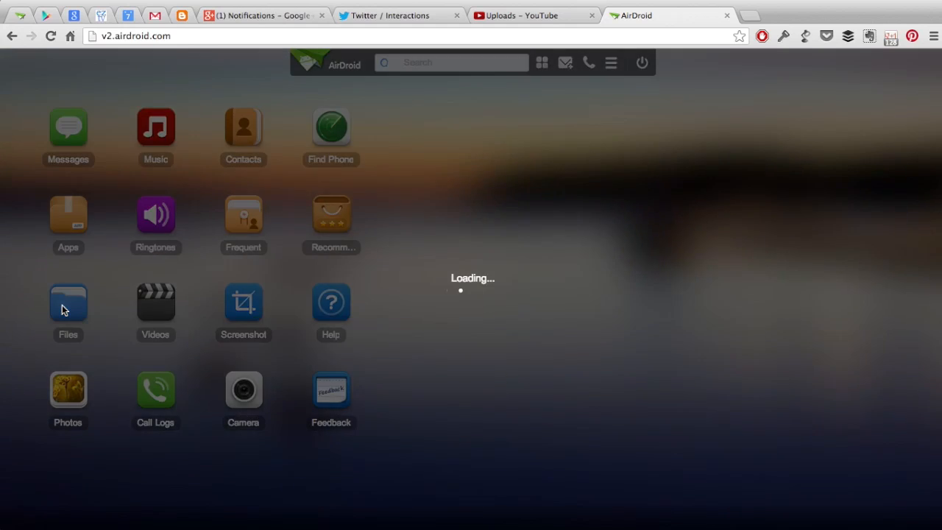
Scroll the Files folder tree to the bottom and open the System folder.
left_click(68, 301)
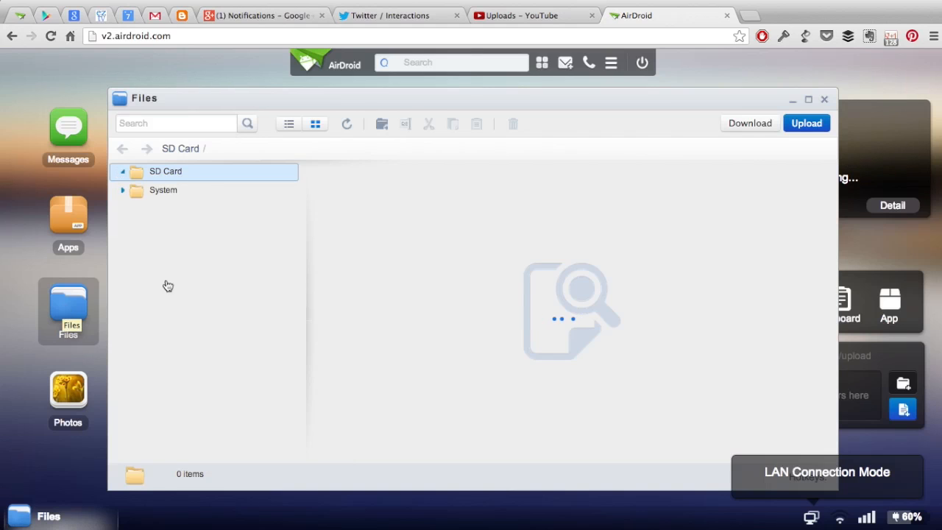
left_click(166, 171)
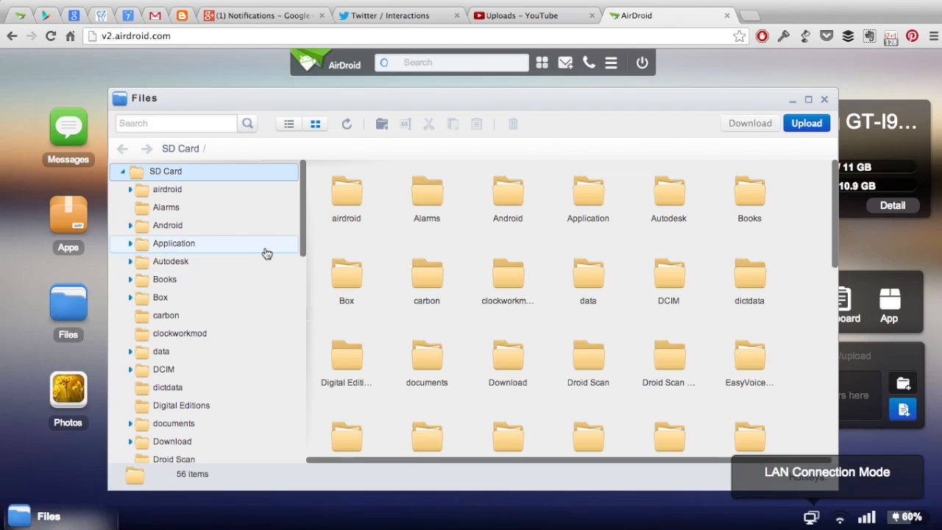
scroll("down", 3)
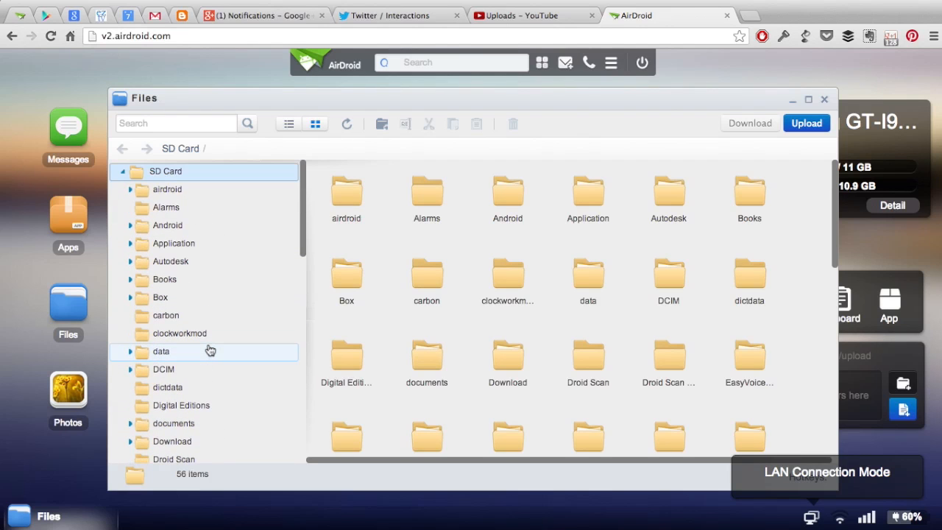
scroll("down", 3)
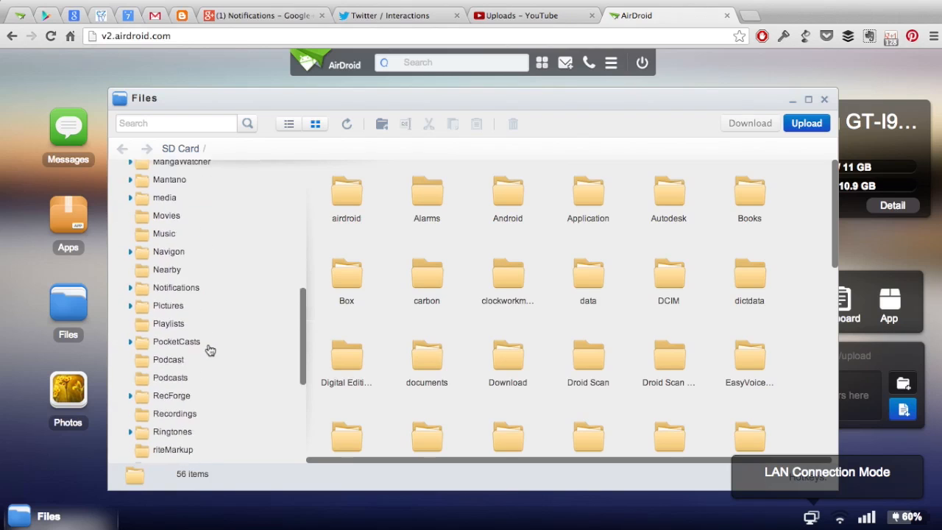
scroll("down", 3)
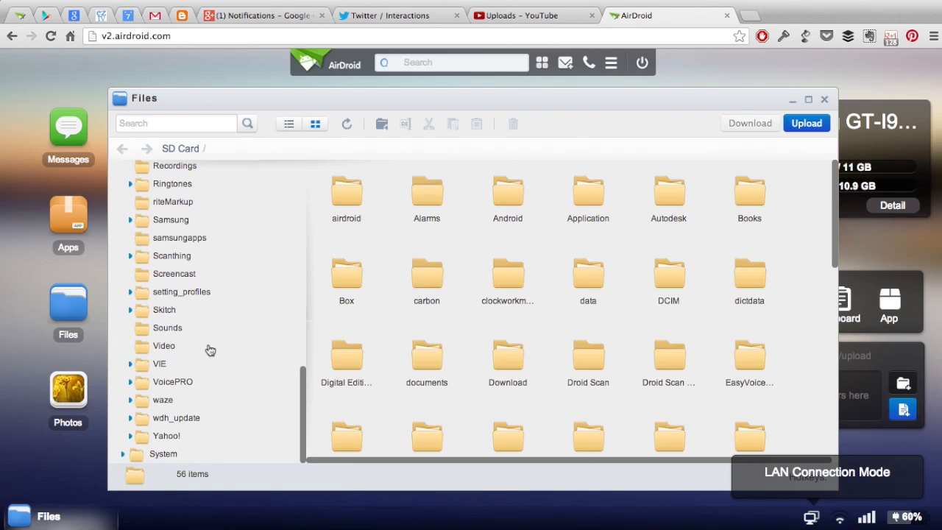
left_click(163, 453)
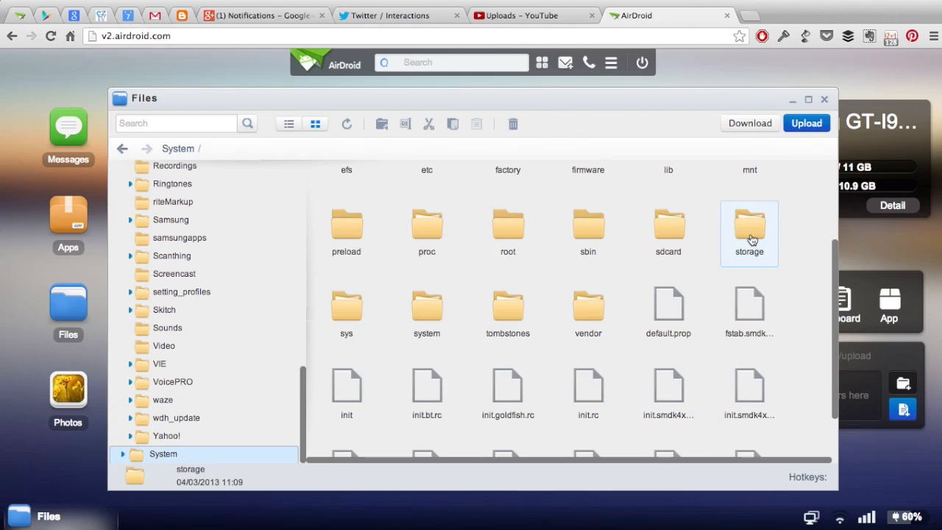
Open System's storage folder, then the extSdCard folder with its 14 items.
double_click(749, 228)
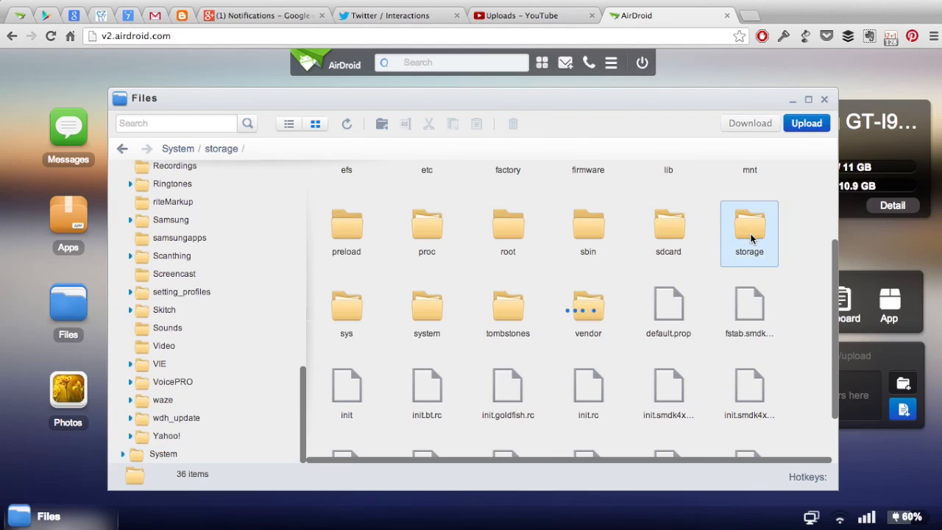
double_click(749, 228)
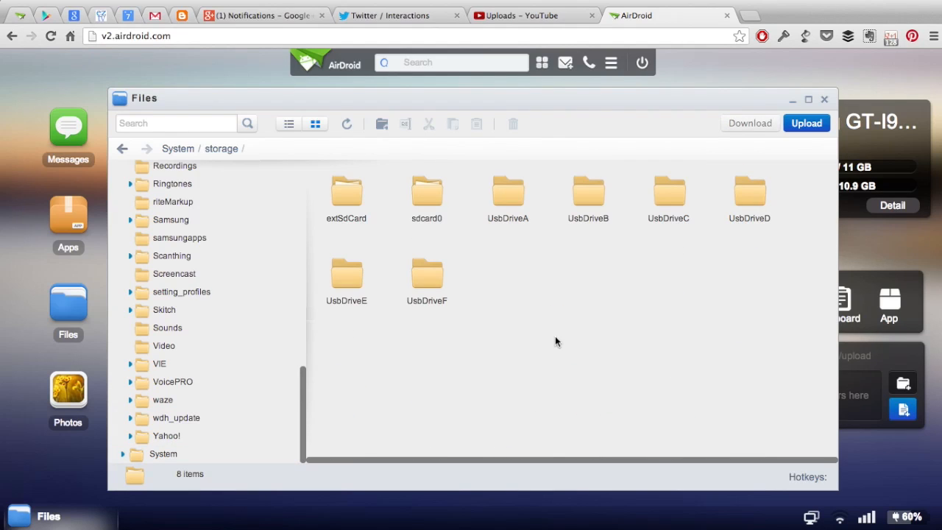
left_click(345, 193)
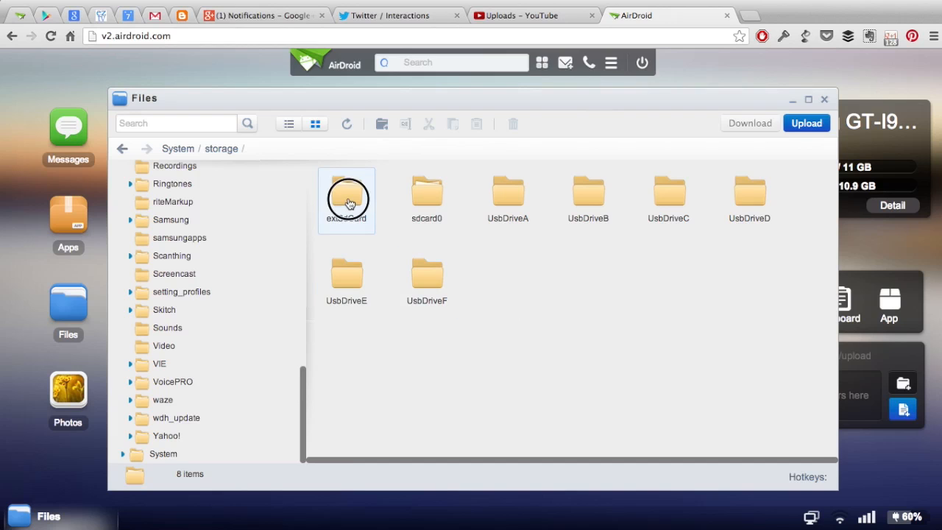
double_click(346, 192)
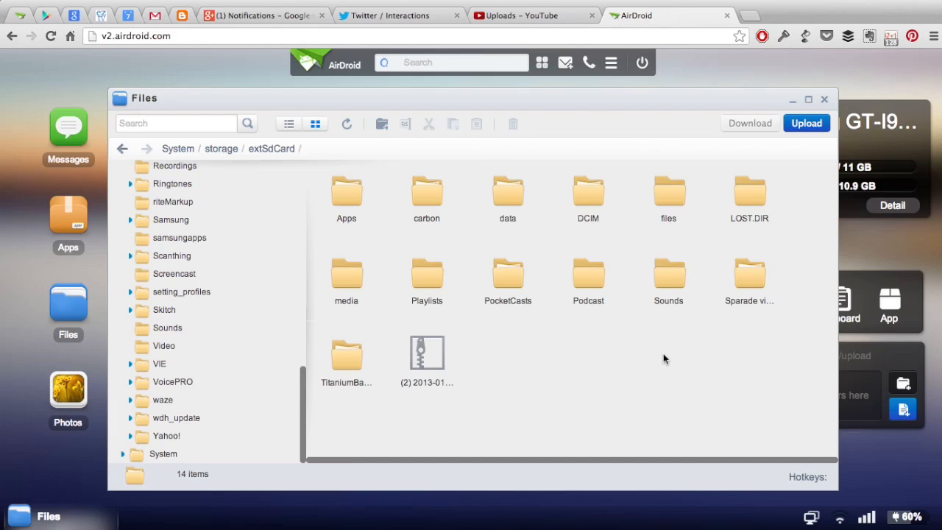
mouse_move(548, 124)
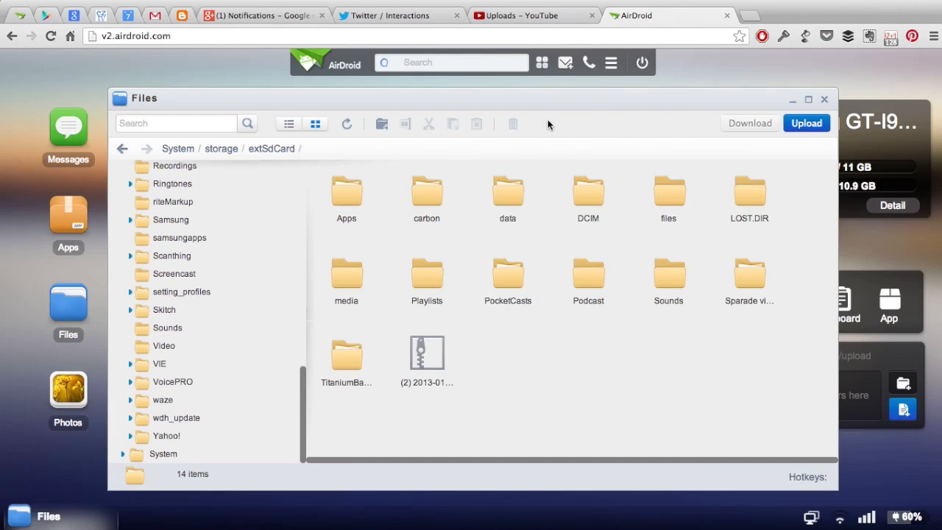
mouse_move(580, 333)
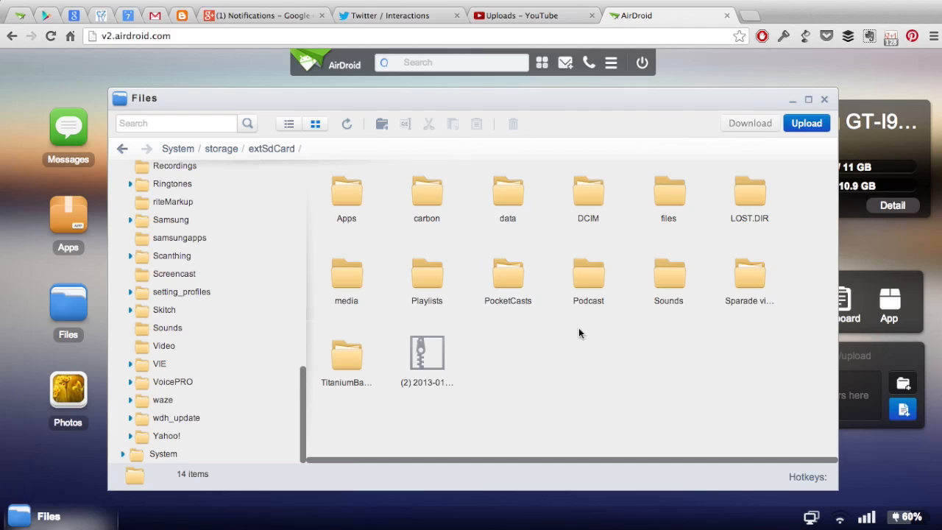
mouse_move(592, 170)
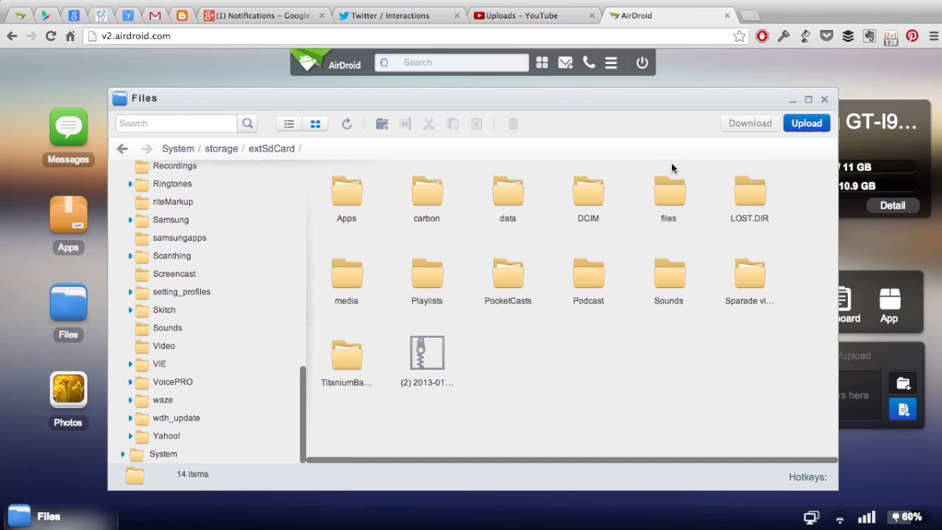
mouse_move(692, 164)
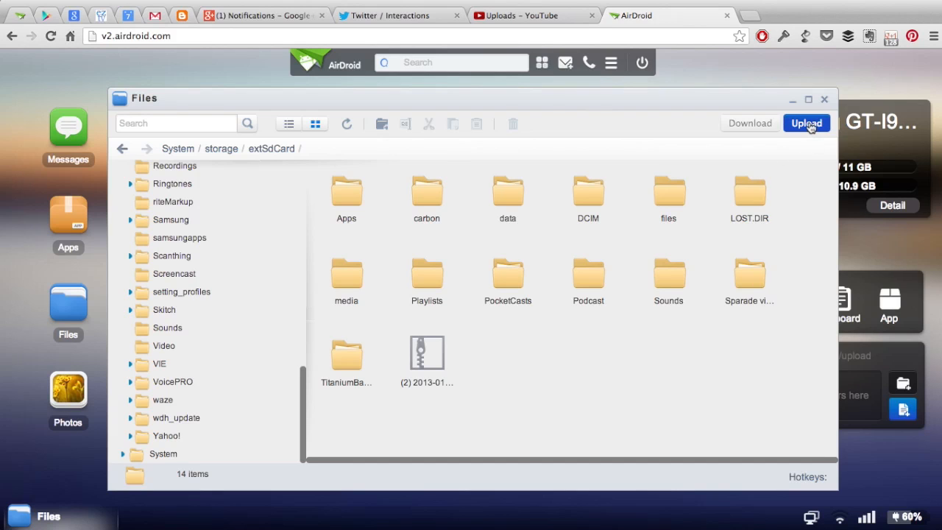
Upload Voila_Capture24.png to extSdCard and close the finished upload window.
left_click(806, 123)
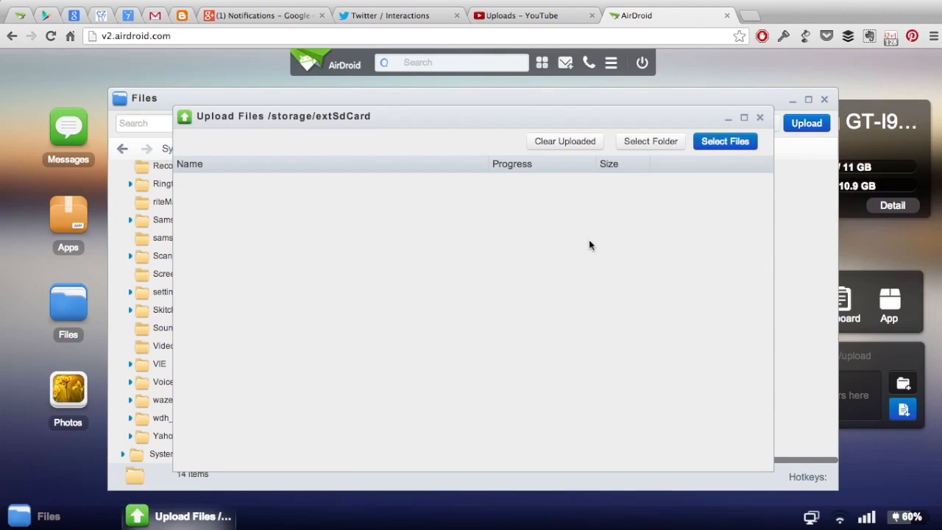
mouse_move(420, 299)
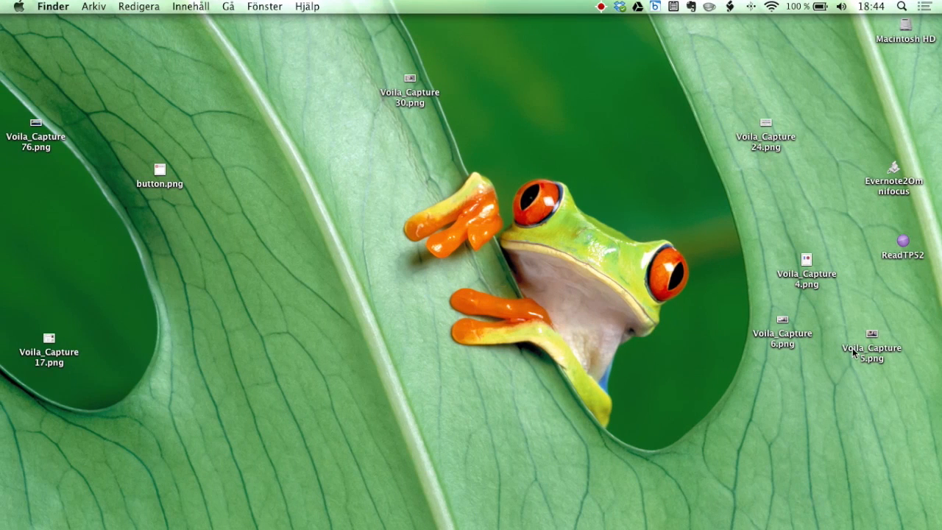
mouse_move(766, 125)
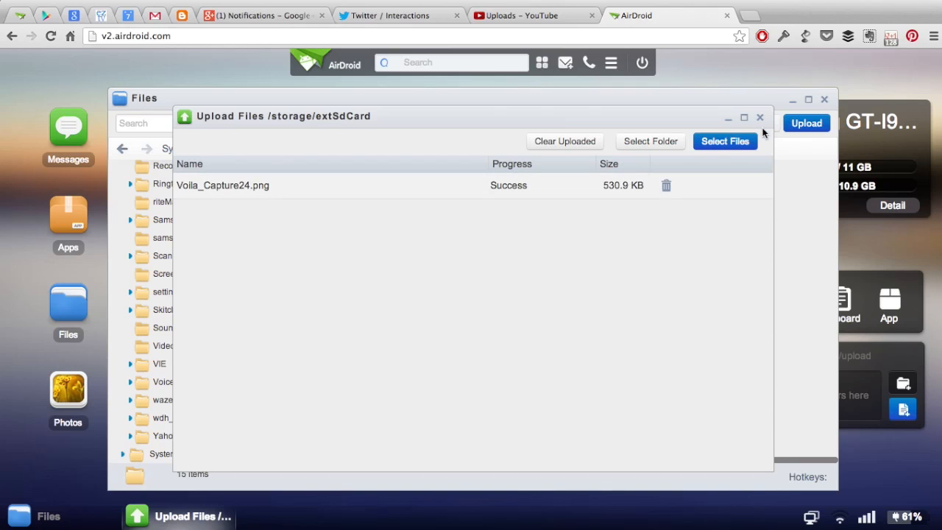
left_click(760, 118)
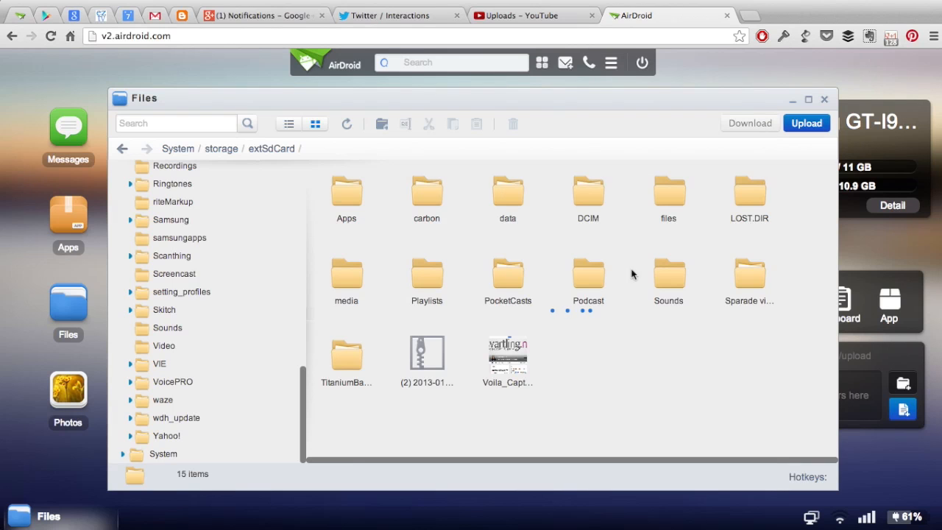
mouse_move(675, 353)
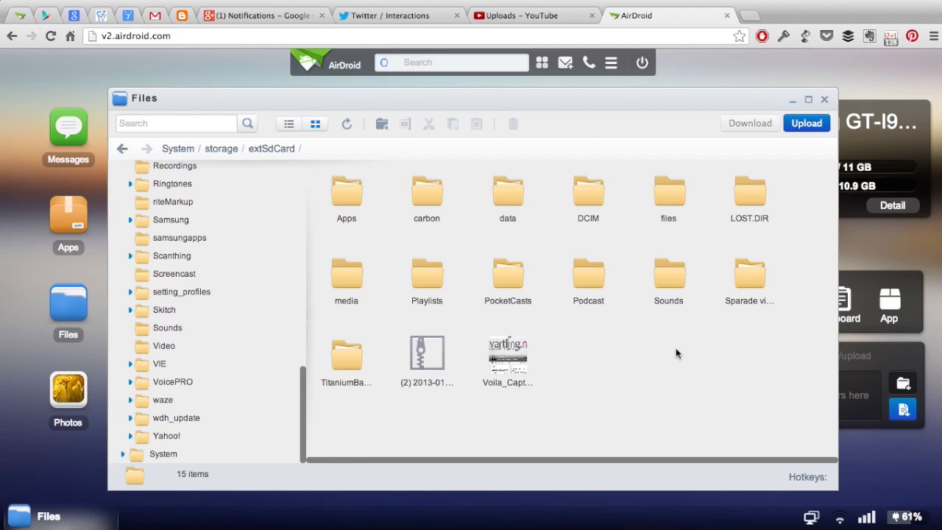
Close the Files window to reveal the dashboard's app shortcuts and storage summary.
left_click(507, 361)
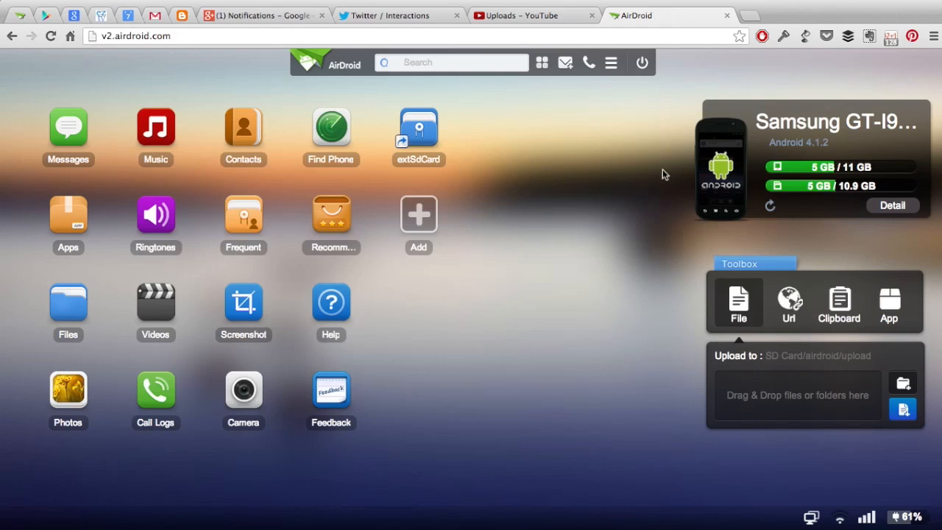
mouse_move(471, 308)
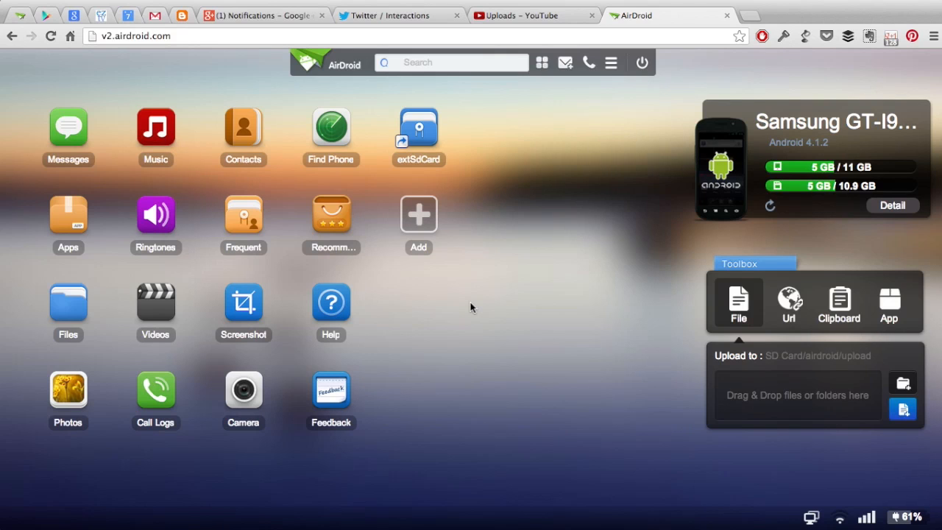
mouse_move(401, 332)
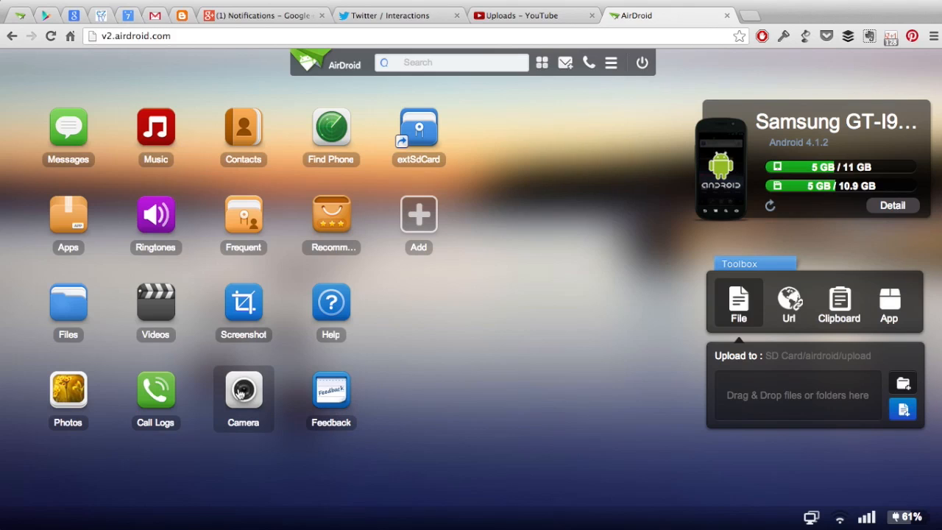
Open the Camera tool and start the phone's live camera feed.
left_click(243, 390)
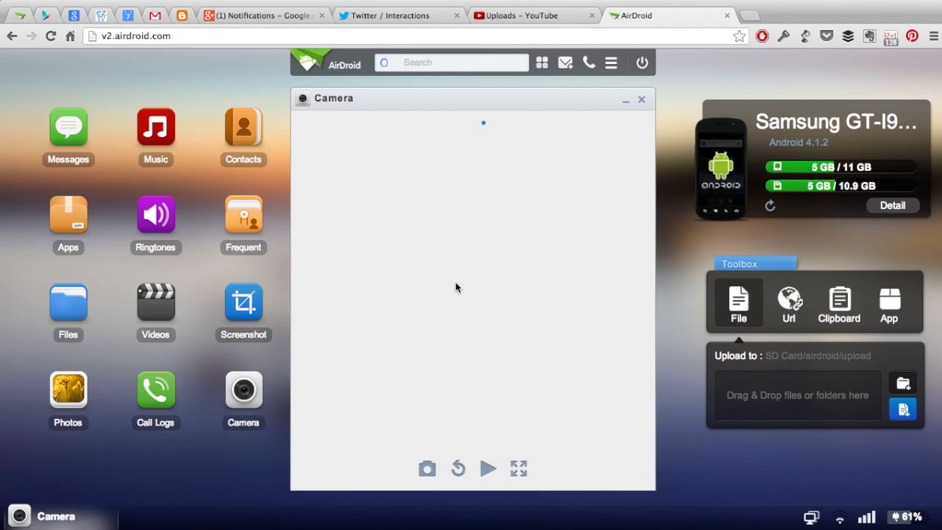
left_click(488, 469)
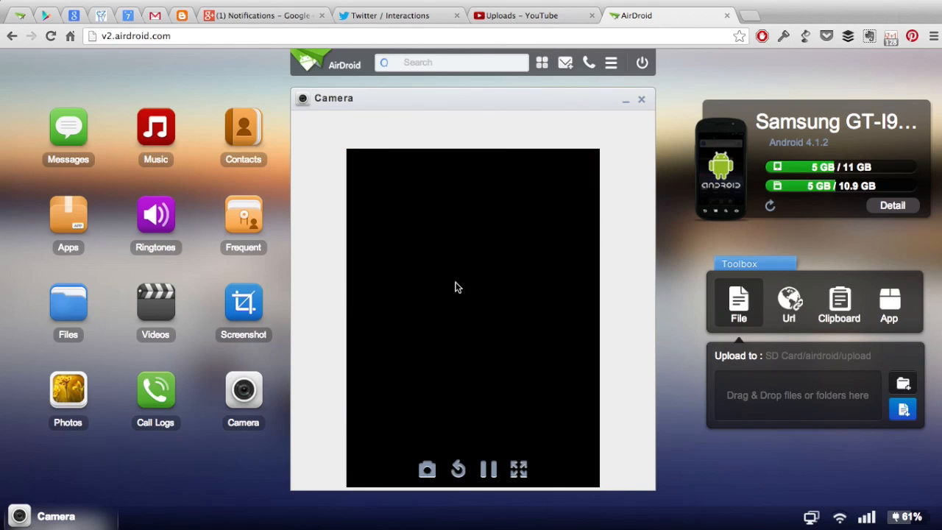
mouse_move(614, 153)
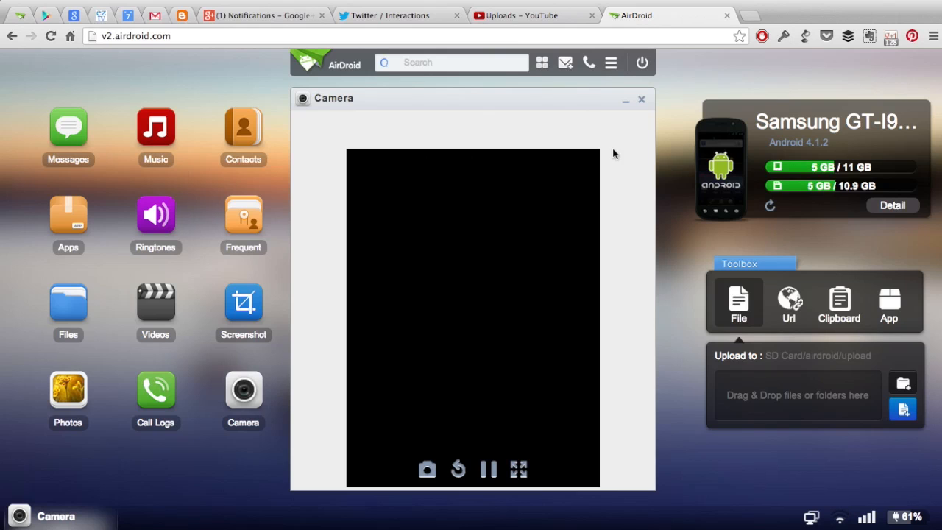
Close the Camera window showing the live feed.
left_click(640, 99)
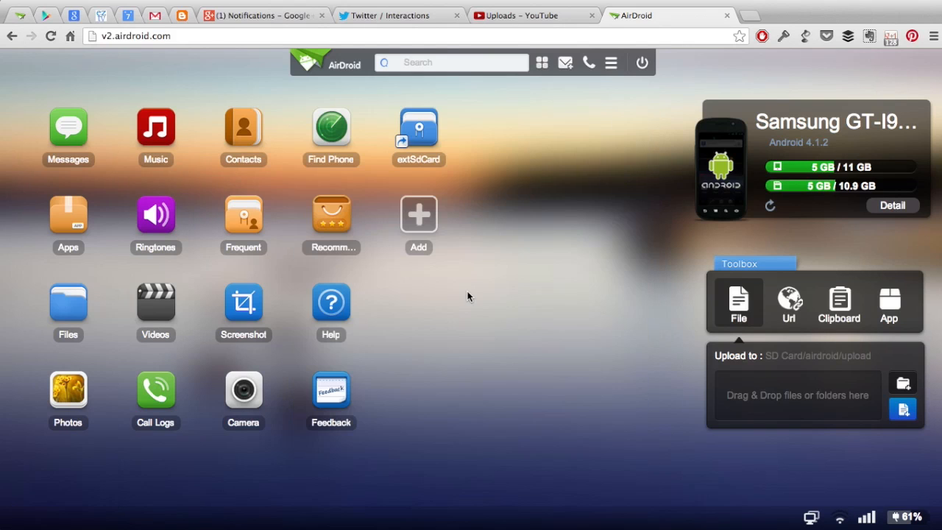
mouse_move(183, 360)
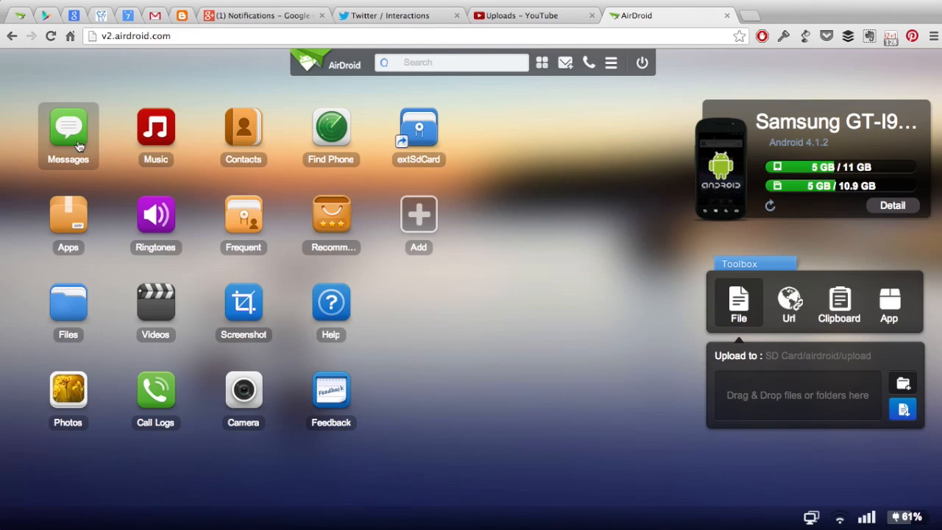
mouse_move(127, 157)
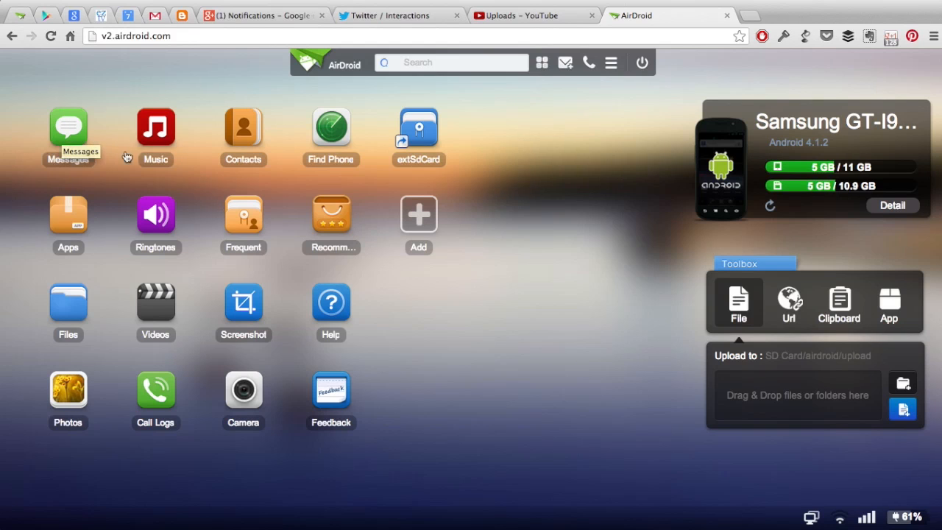
mouse_move(68, 132)
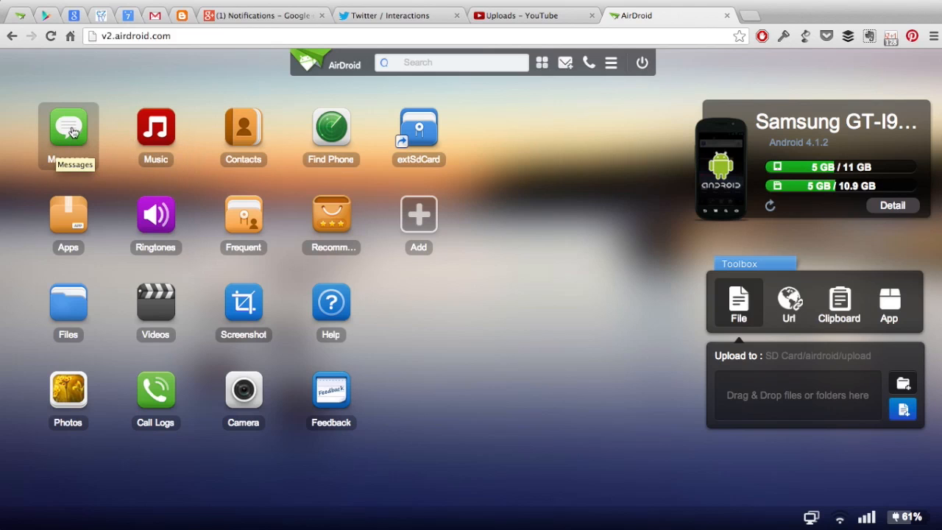
mouse_move(617, 368)
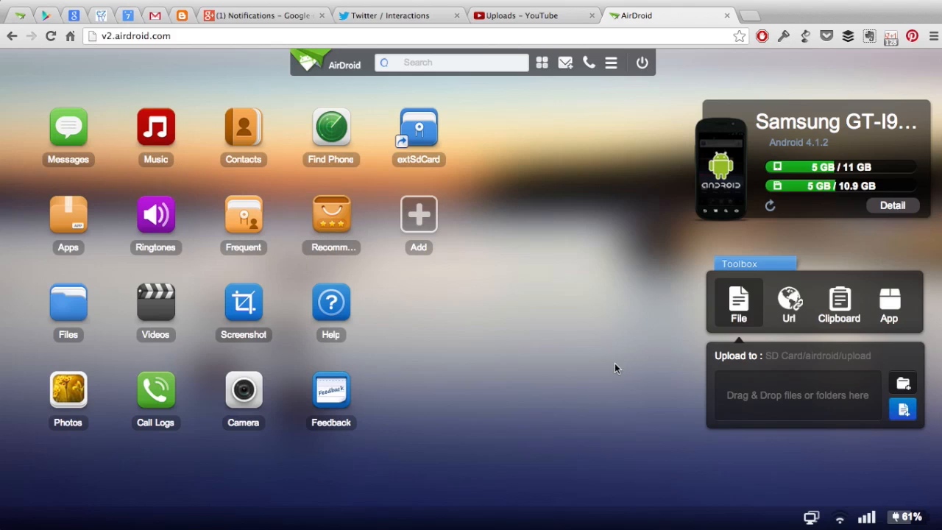
mouse_move(331, 128)
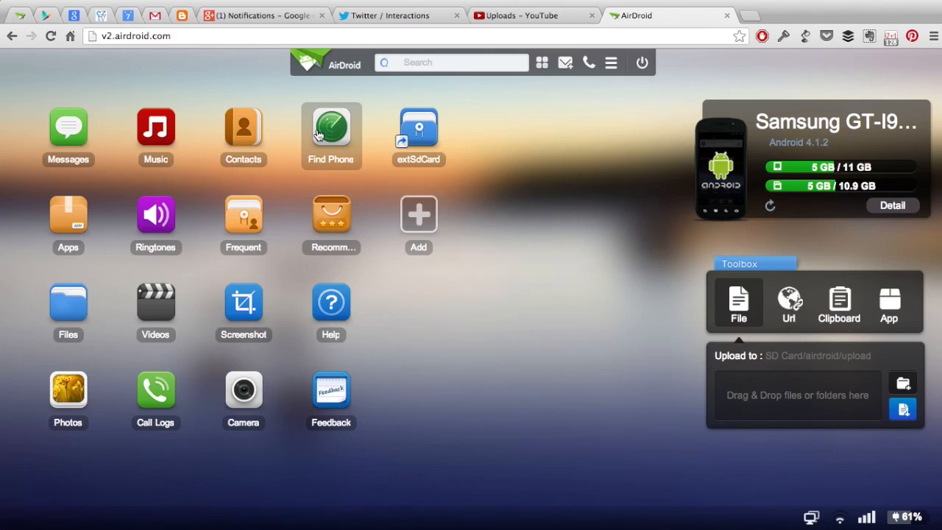
mouse_move(331, 133)
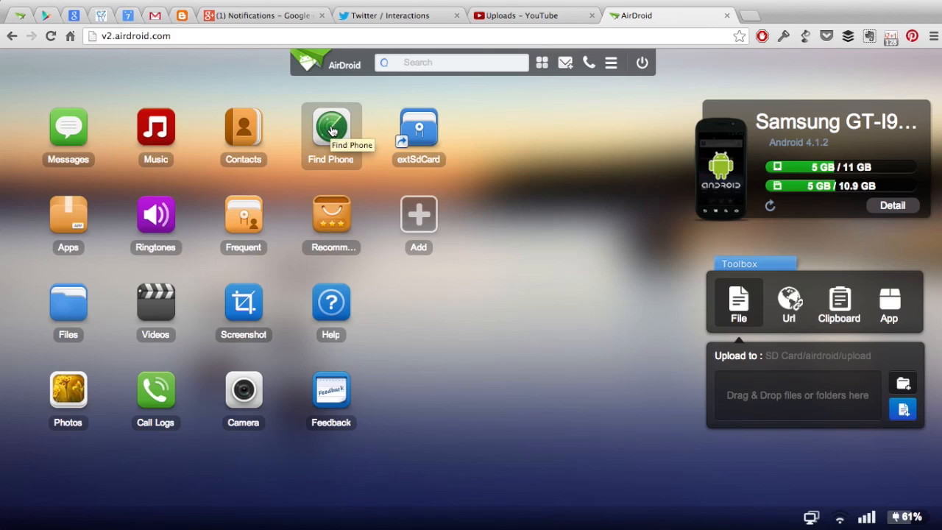
mouse_move(536, 275)
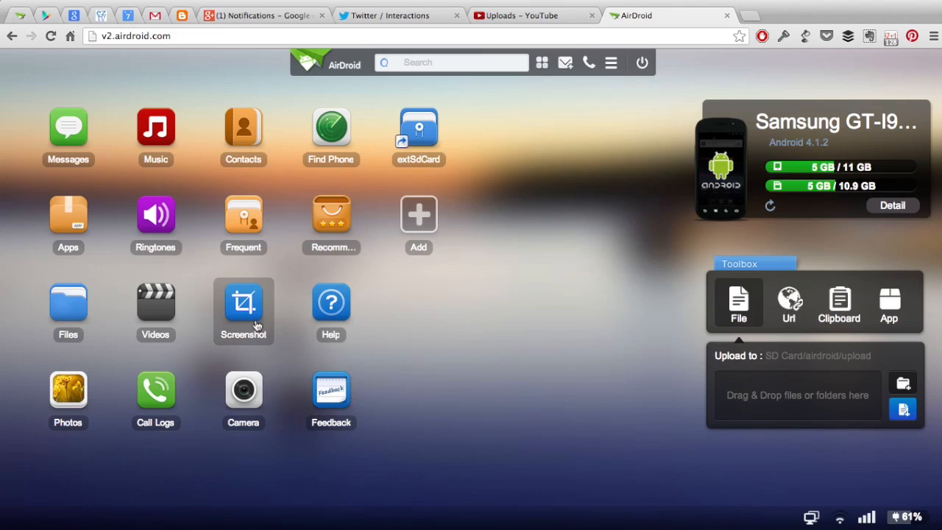
mouse_move(244, 305)
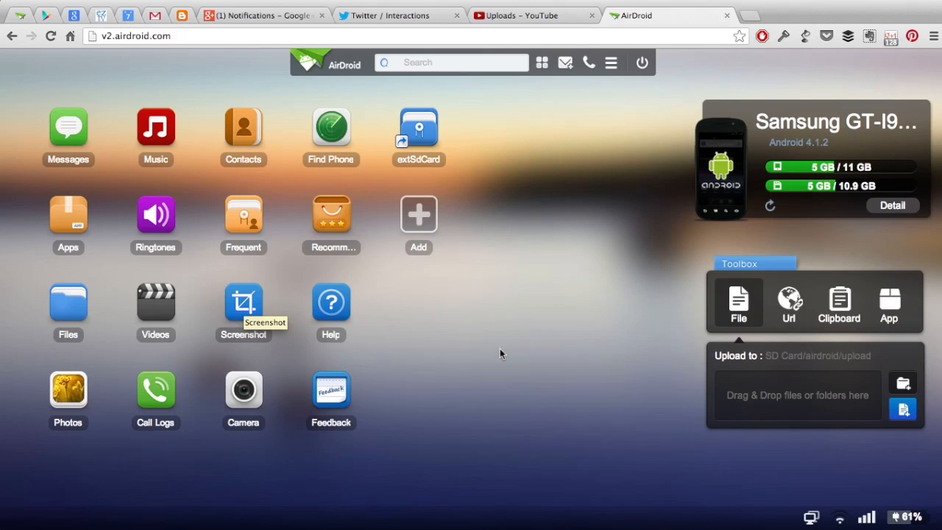
mouse_move(155, 302)
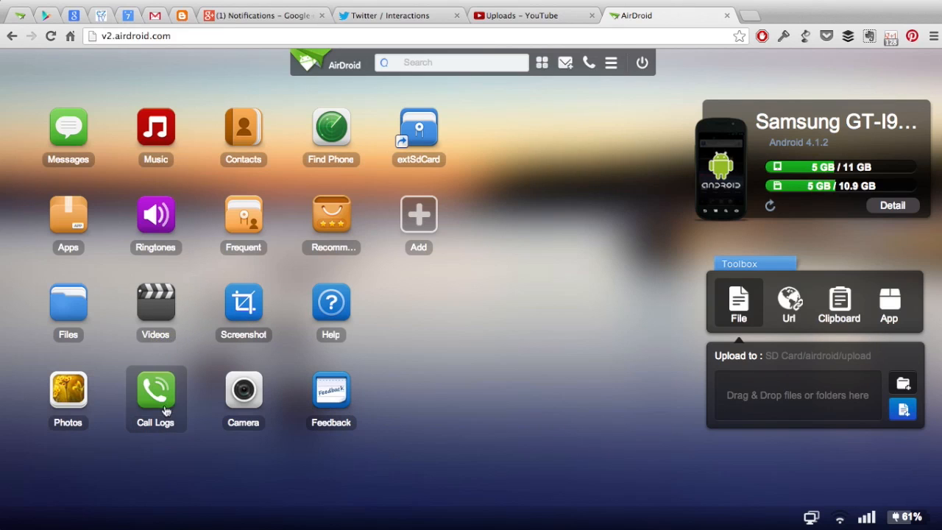
mouse_move(493, 403)
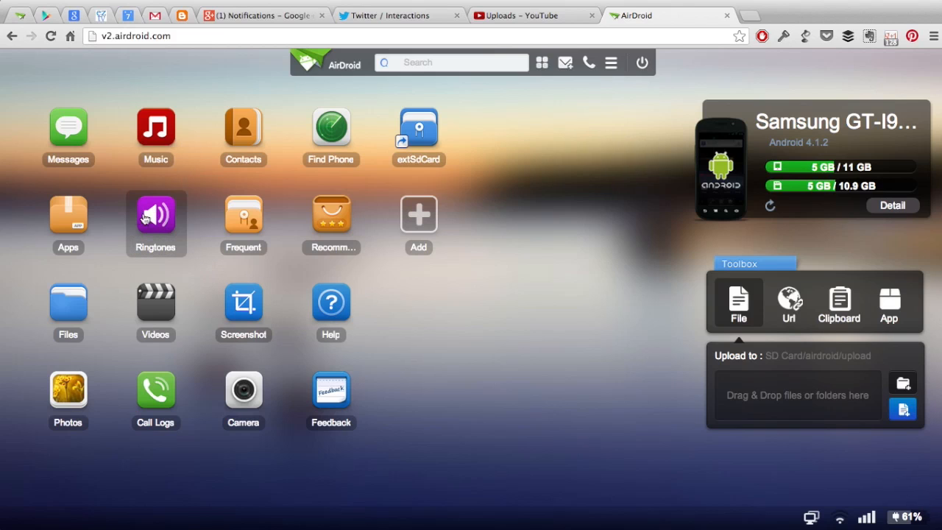
mouse_move(156, 217)
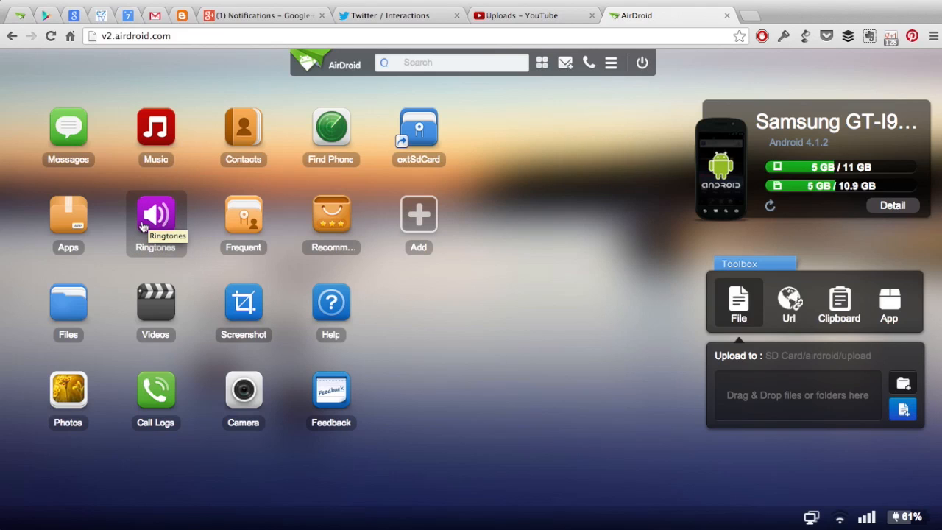
mouse_move(170, 225)
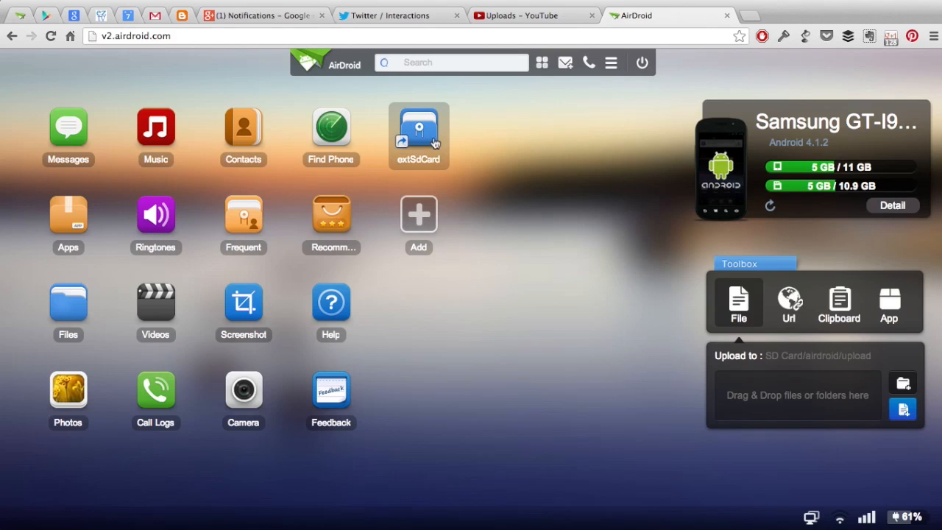
mouse_move(456, 148)
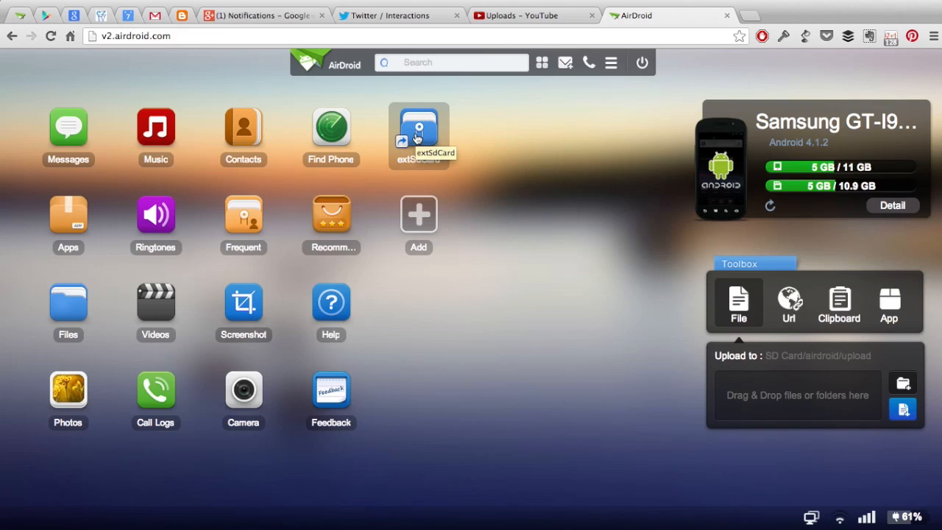
mouse_move(198, 148)
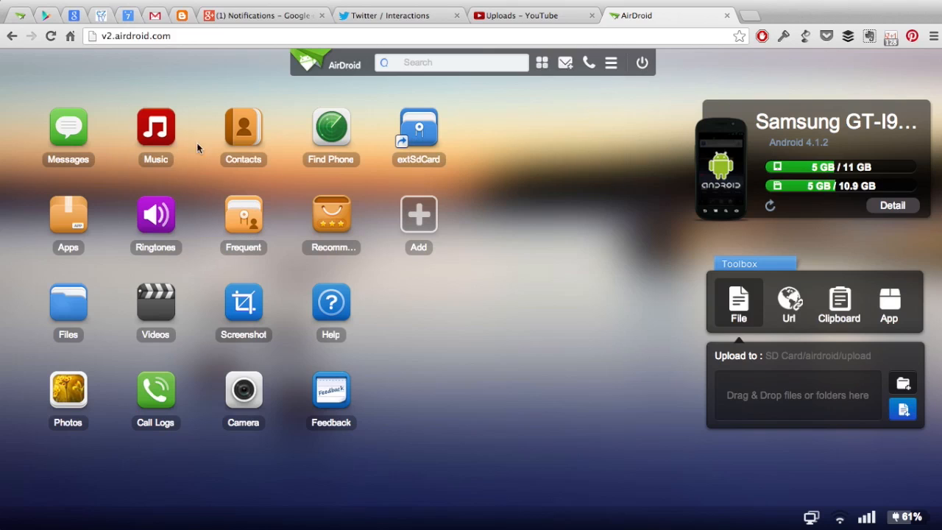
mouse_move(517, 377)
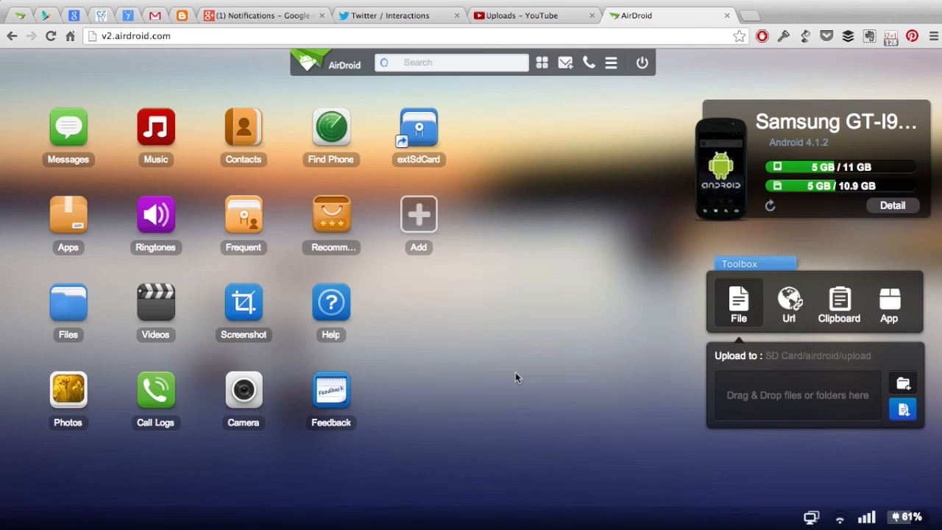
mouse_move(533, 355)
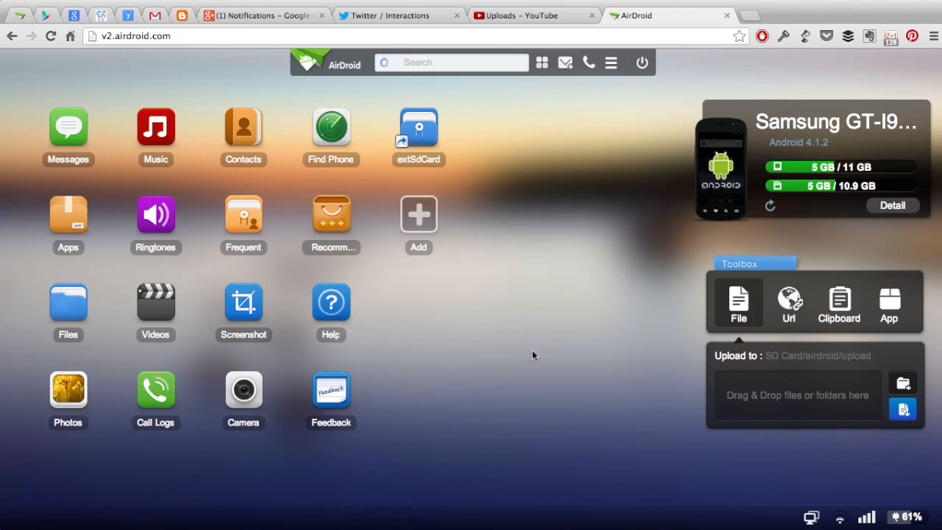
mouse_move(566, 300)
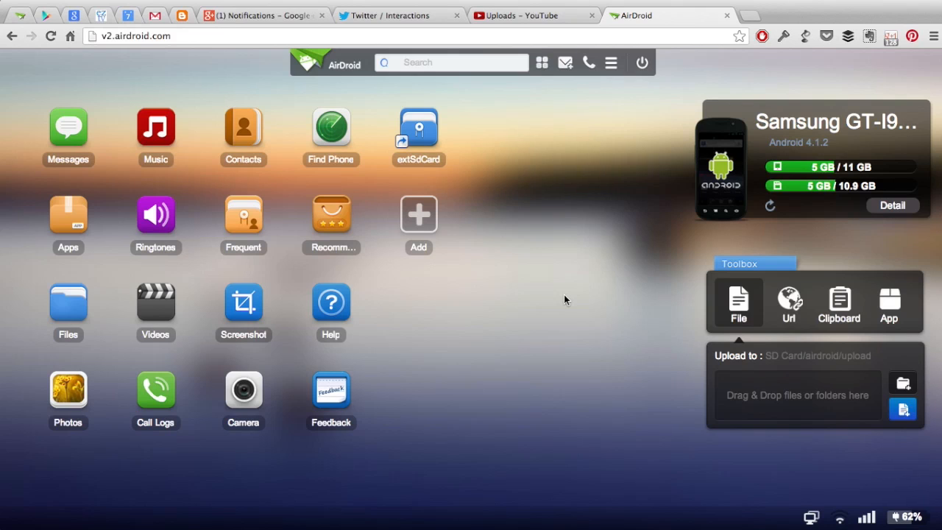
mouse_move(541, 348)
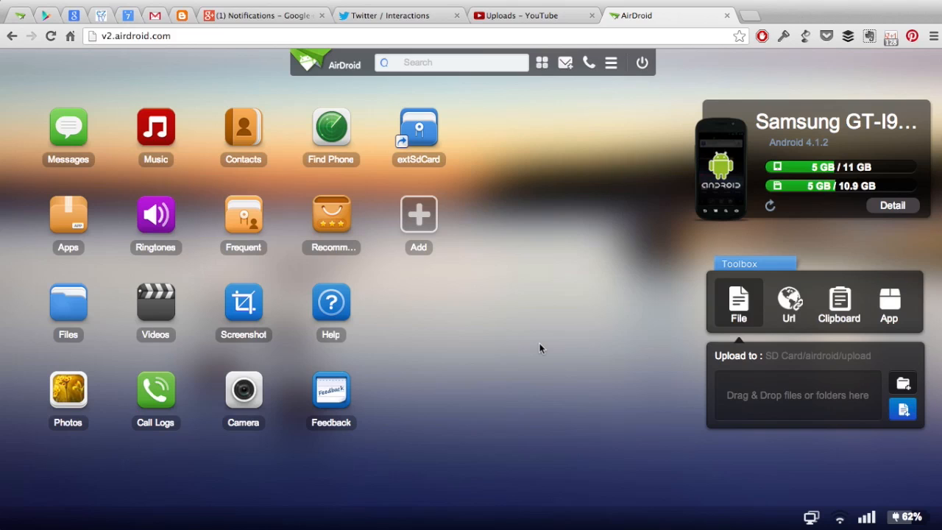
mouse_move(505, 335)
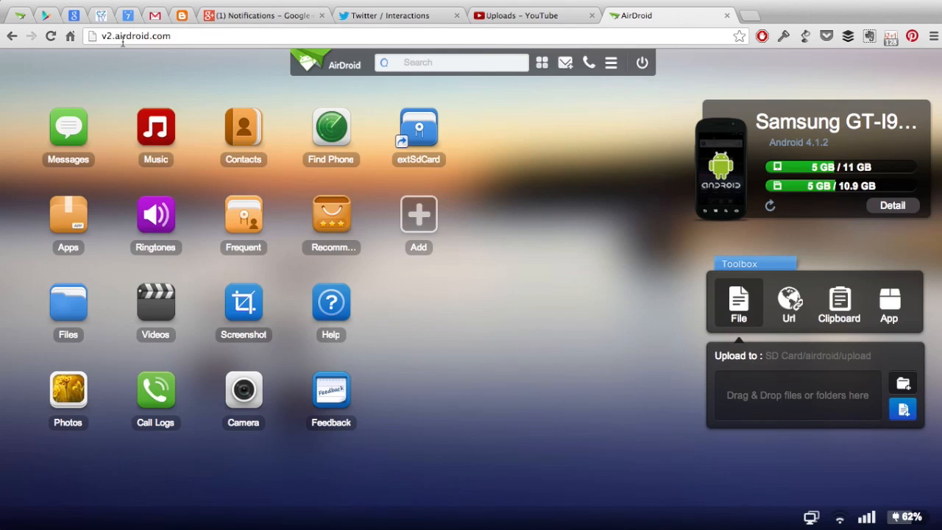
mouse_move(166, 53)
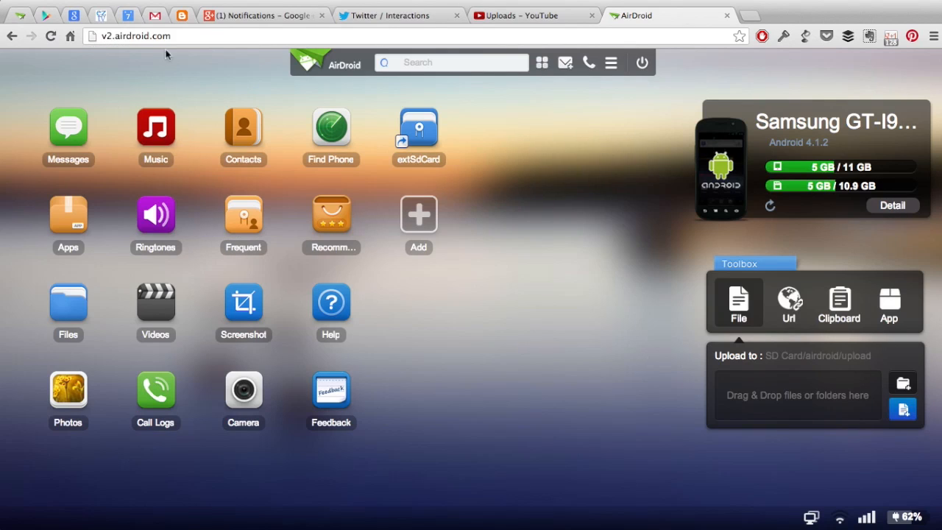
mouse_move(529, 335)
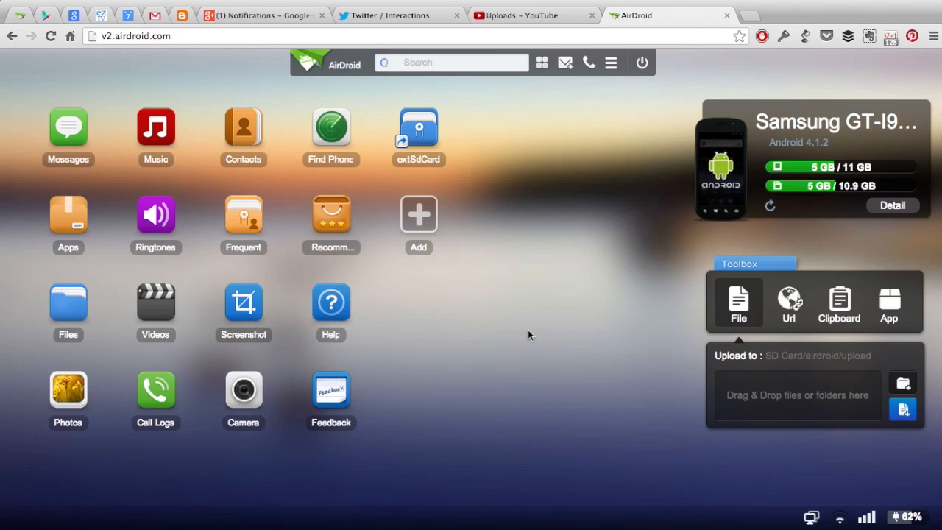
mouse_move(513, 368)
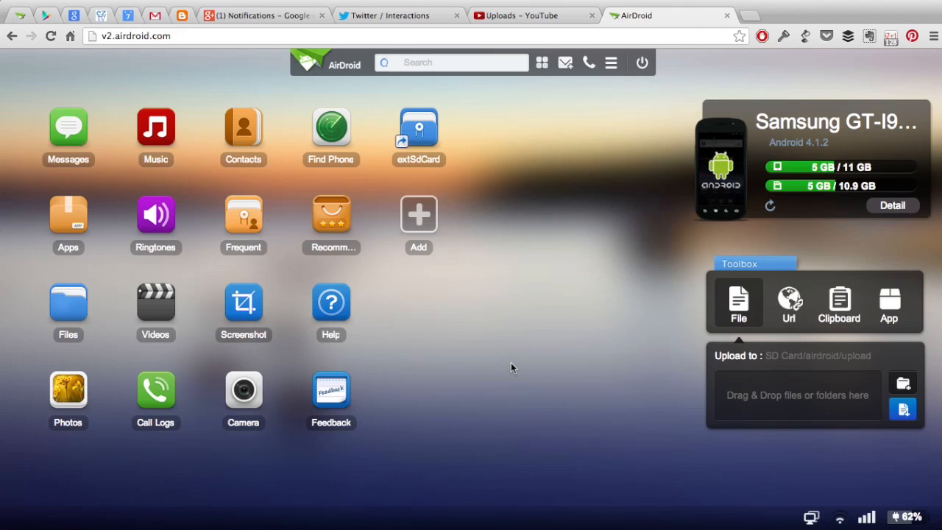